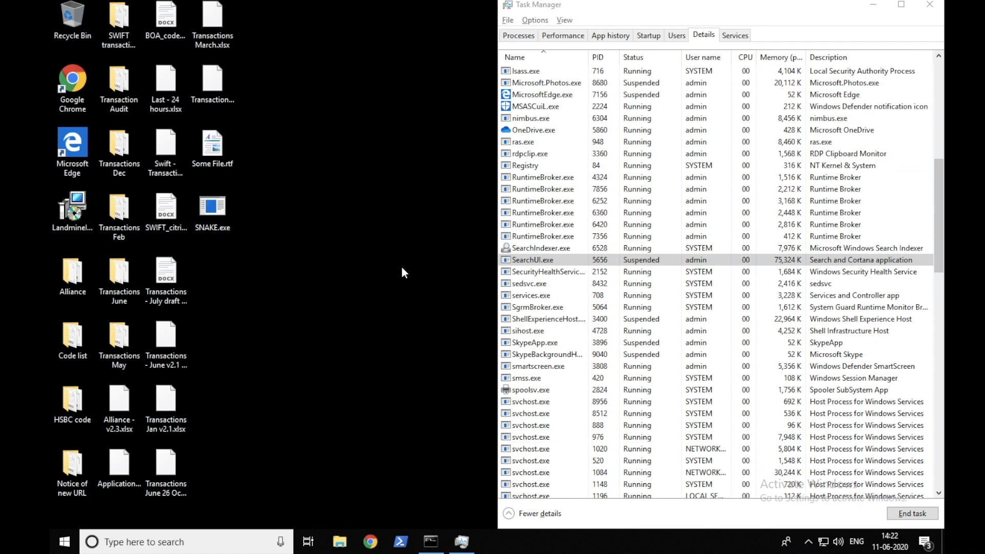
pyautogui.moveTo(425, 443)
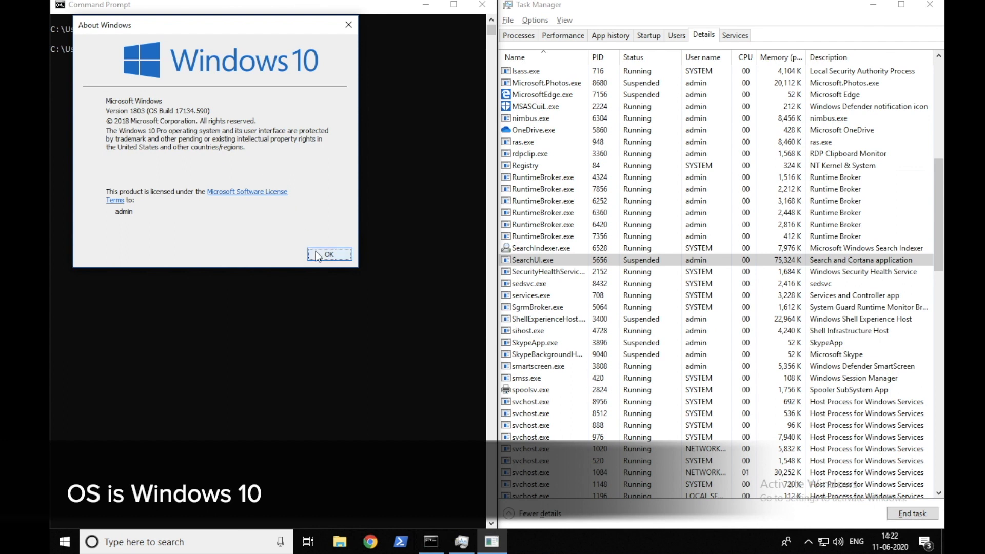
# Close the About Windows box confirming Windows 10 Pro version 1803
pyautogui.click(329, 258)
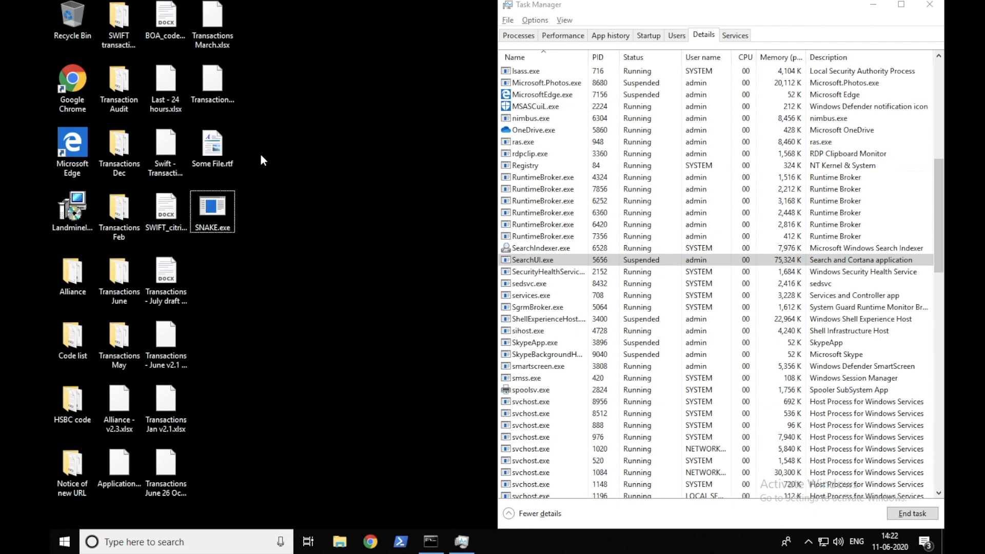
pyautogui.click(212, 144)
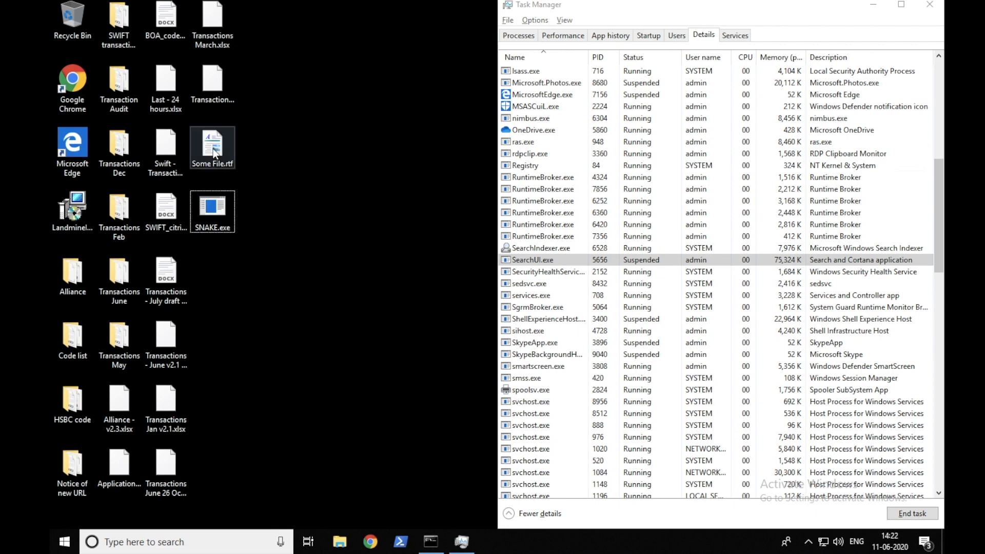
pyautogui.doubleClick(213, 145)
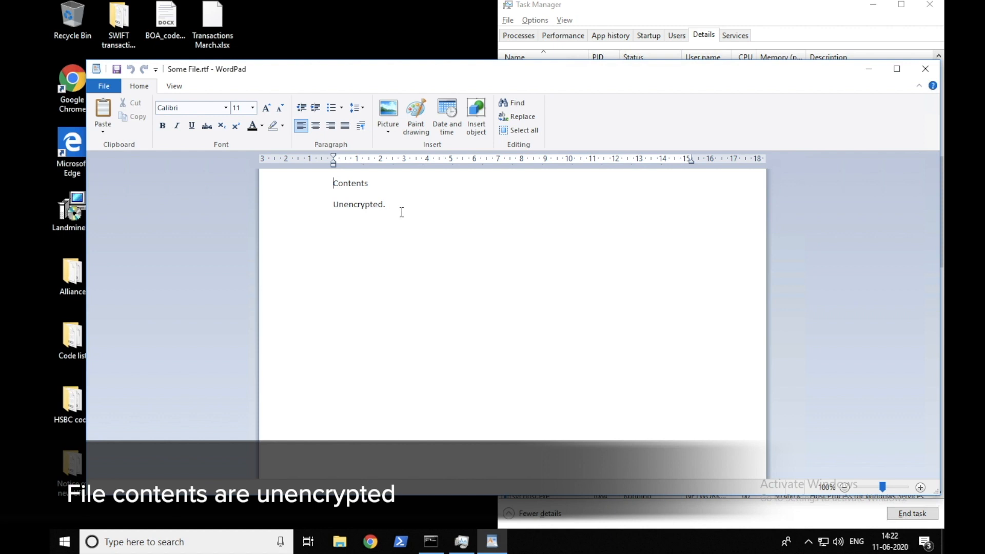
pyautogui.moveTo(520, 205)
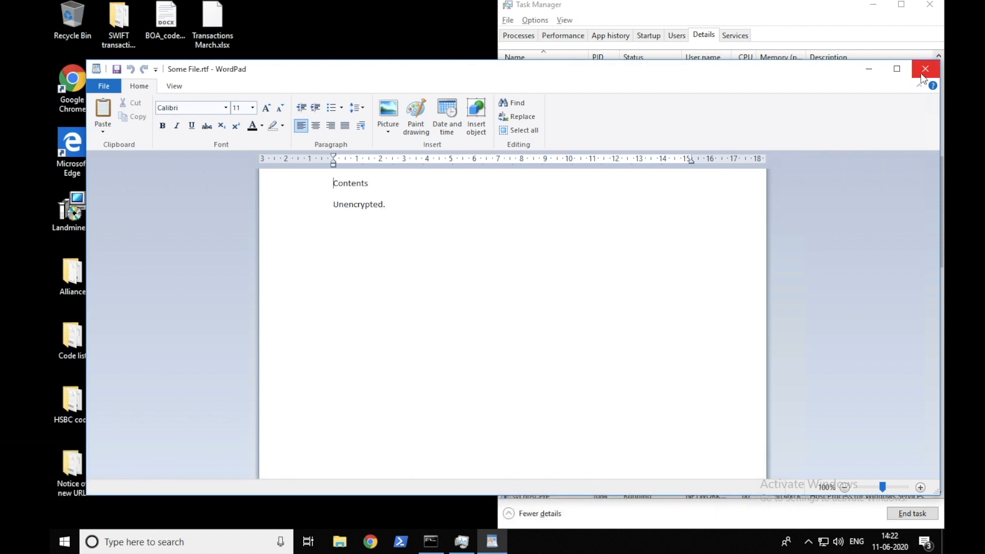
pyautogui.click(924, 68)
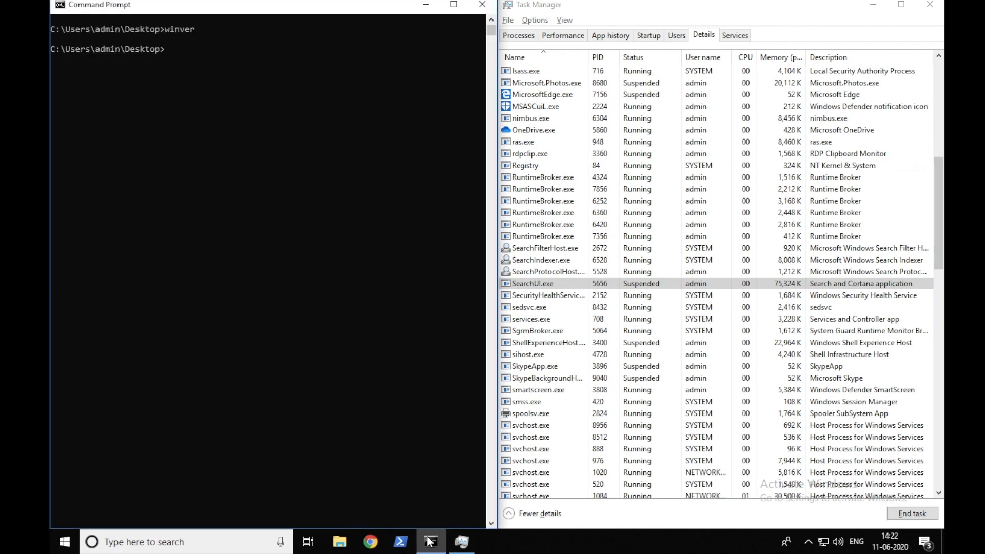
# Launch SNAKE.exe from the prompt and watch it appear then vanish from running processes
pyautogui.write('SNAKE.exe')
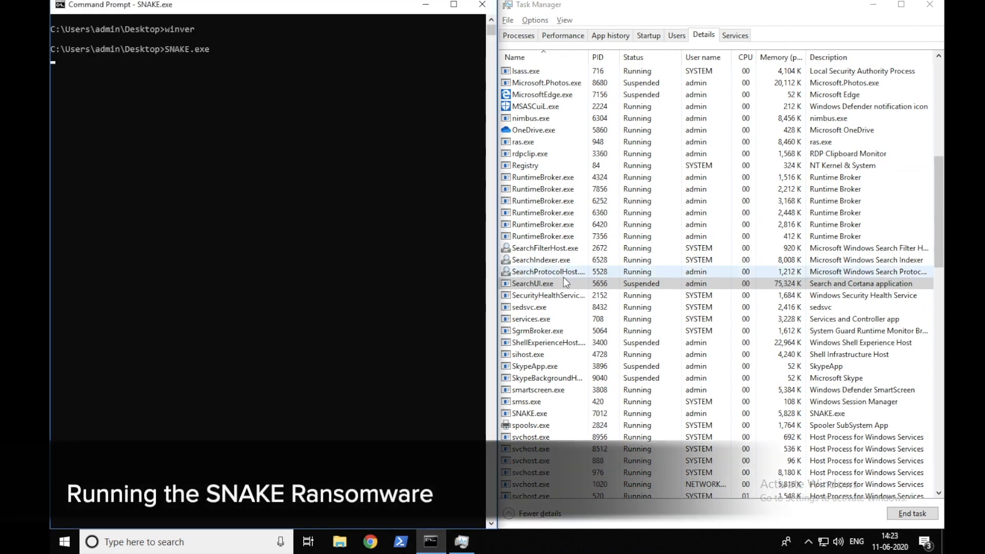
pyautogui.click(529, 414)
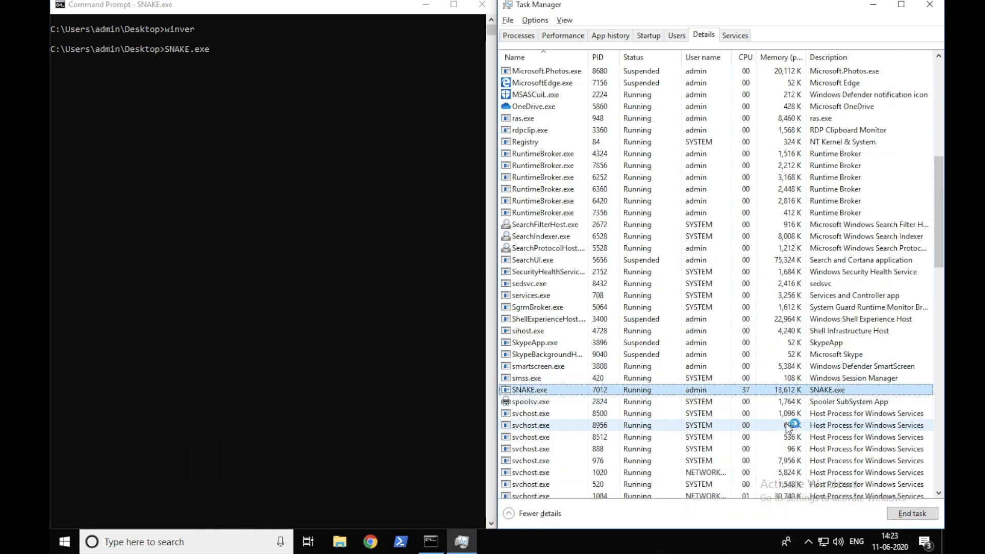
pyautogui.click(910, 512)
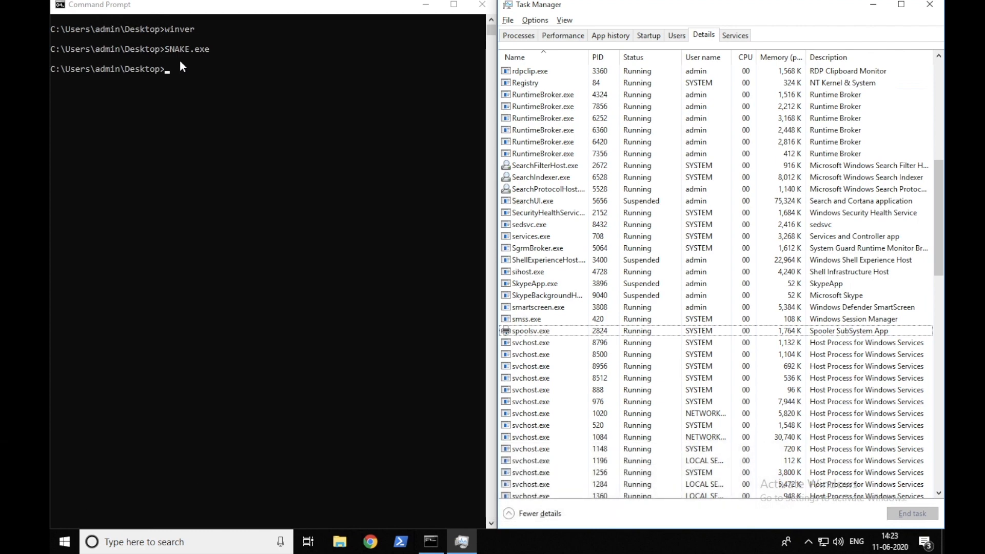
pyautogui.moveTo(344, 76)
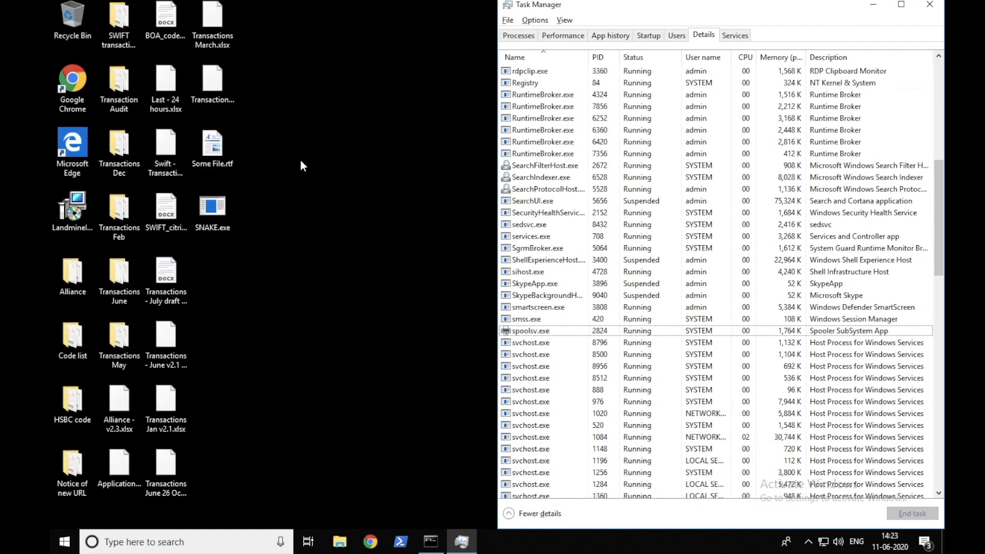
# Reopen Some File.rtf, change its line to 'Still, Unencrypted.' and close WordPad
pyautogui.doubleClick(213, 141)
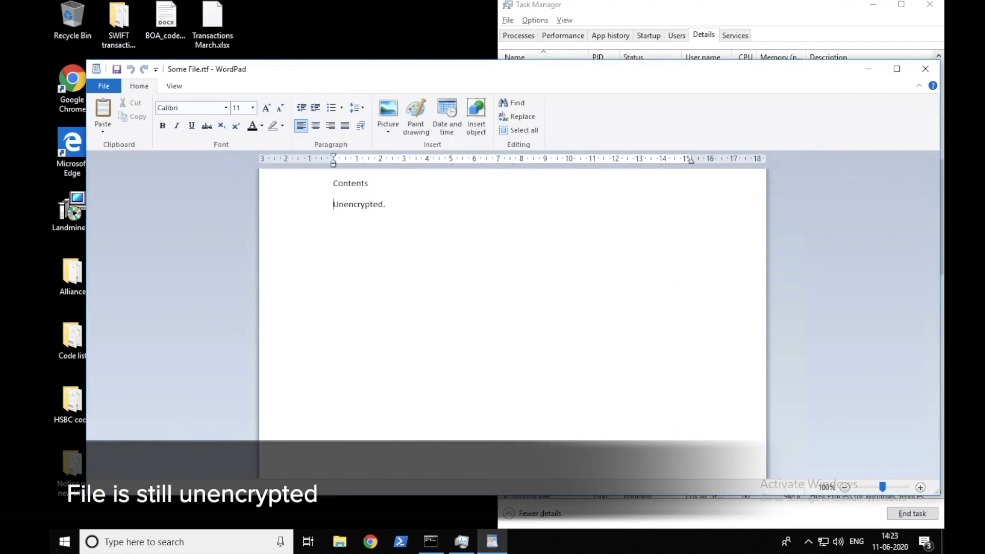
pyautogui.write('Still,')
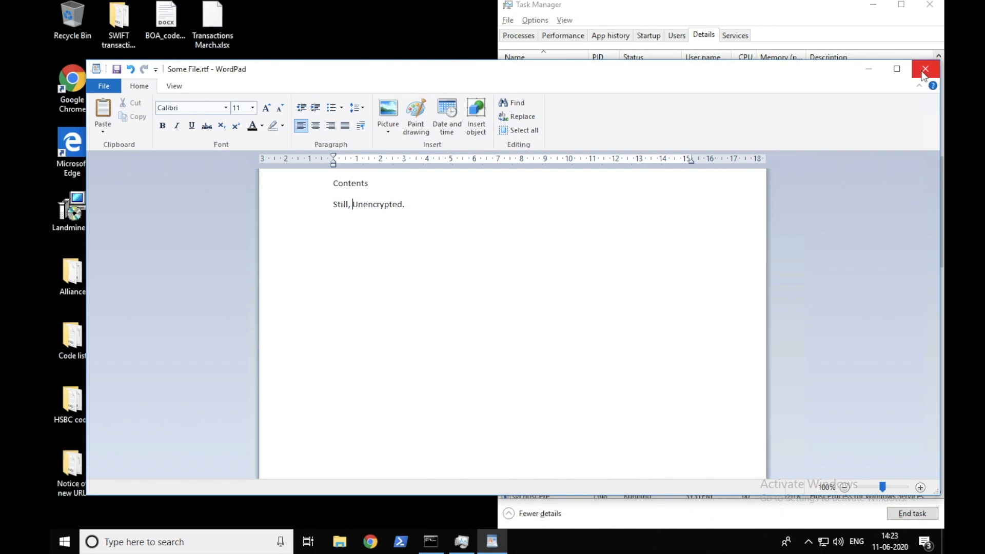
pyautogui.click(925, 69)
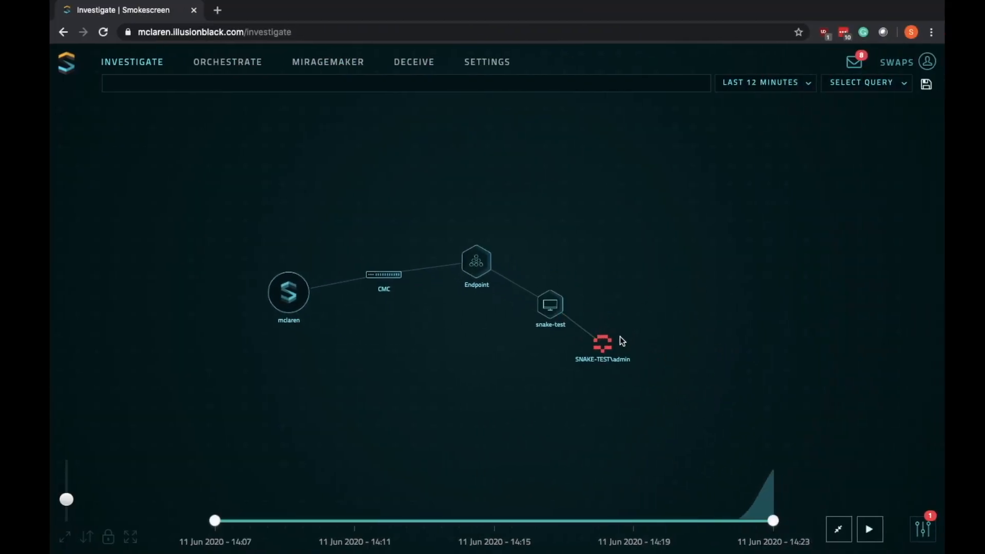
# Show the SNAKE-TEST\admin node's details: risk score 325 and three ThreatParse detections
pyautogui.click(603, 343)
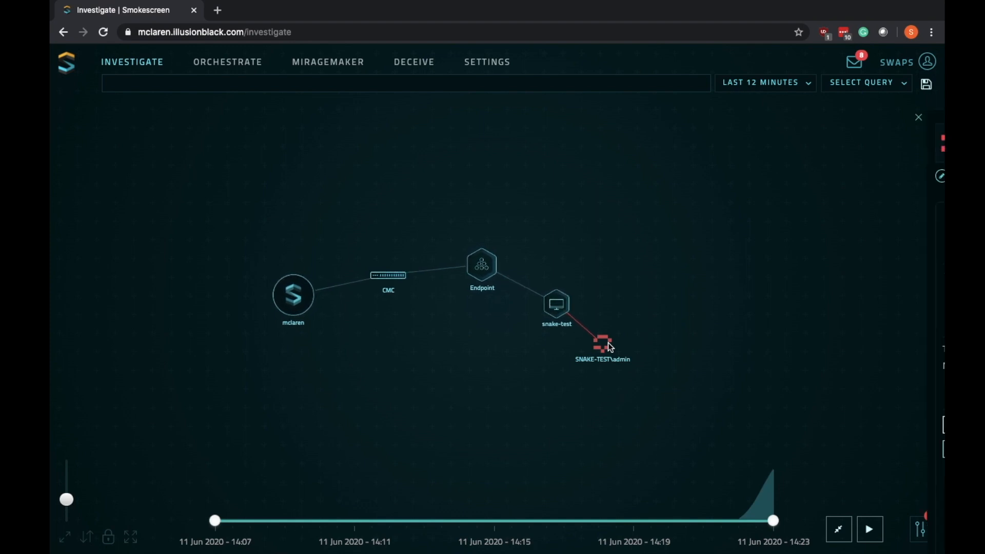
pyautogui.click(601, 342)
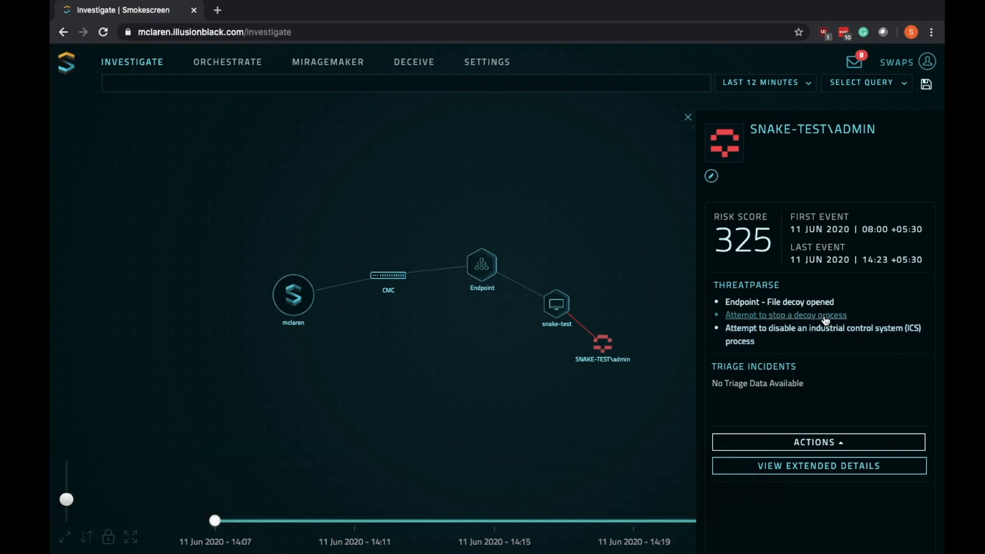
pyautogui.moveTo(819, 328)
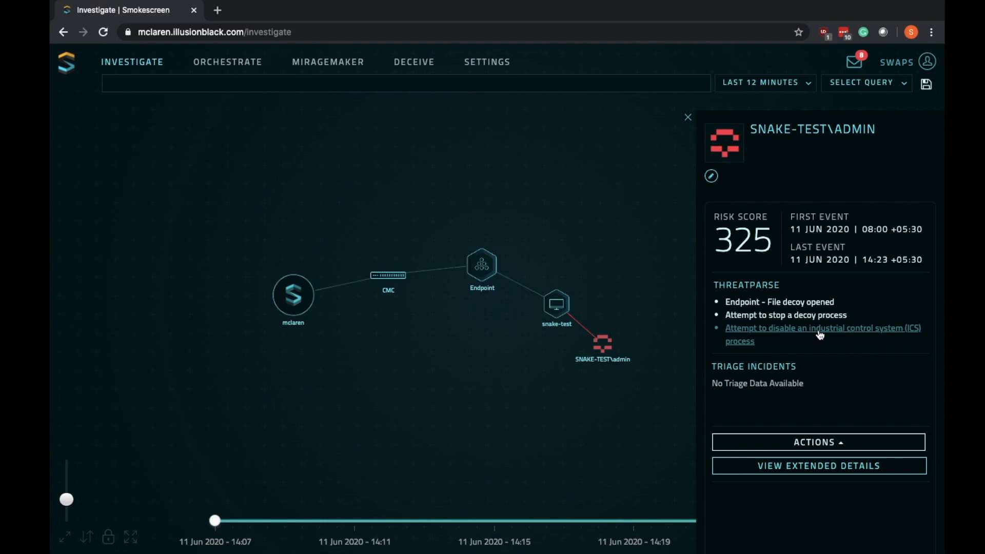
# View the ICS-process-disabling detection: score 75, SNAKE example, mitigation and MITRE ATT&CK IDs
pyautogui.click(822, 327)
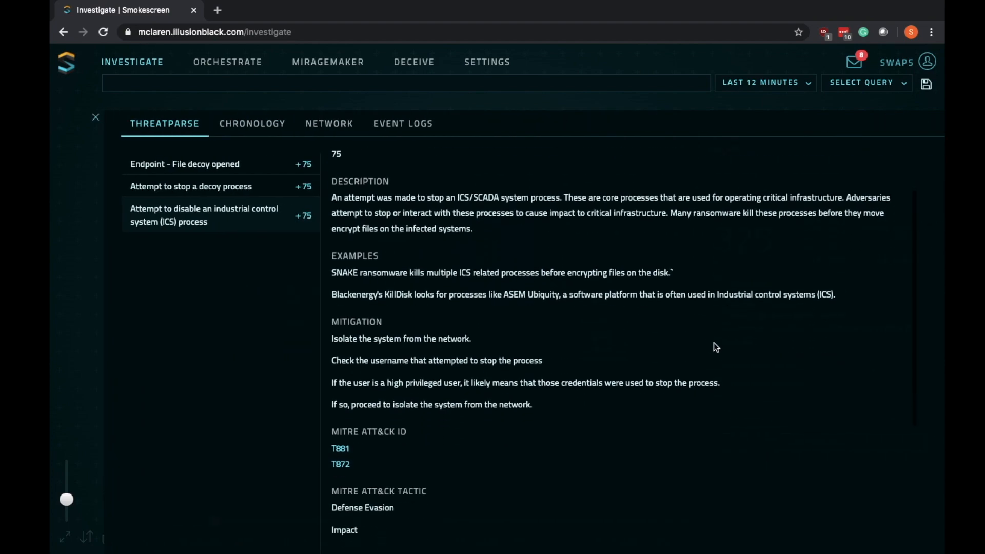
pyautogui.scroll(-3)
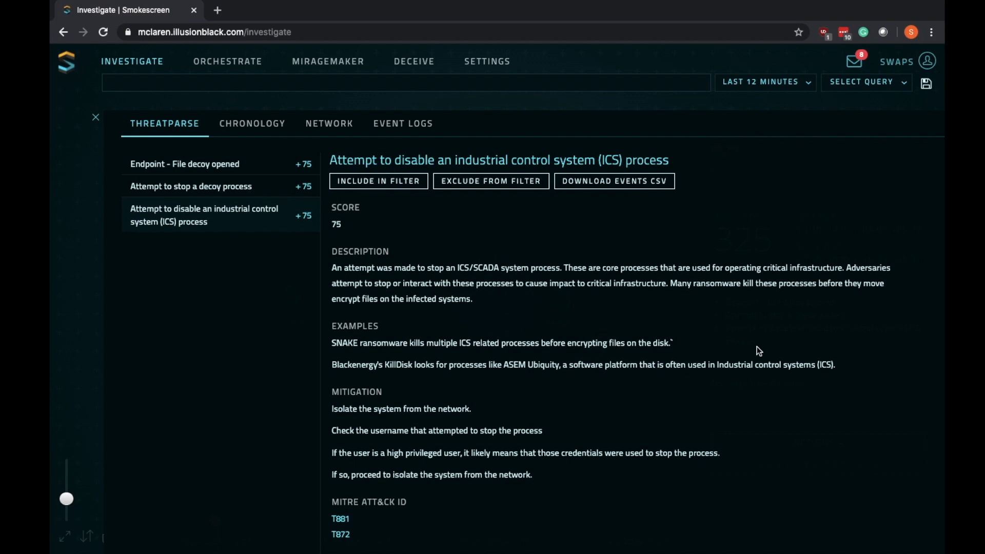
pyautogui.moveTo(106, 118)
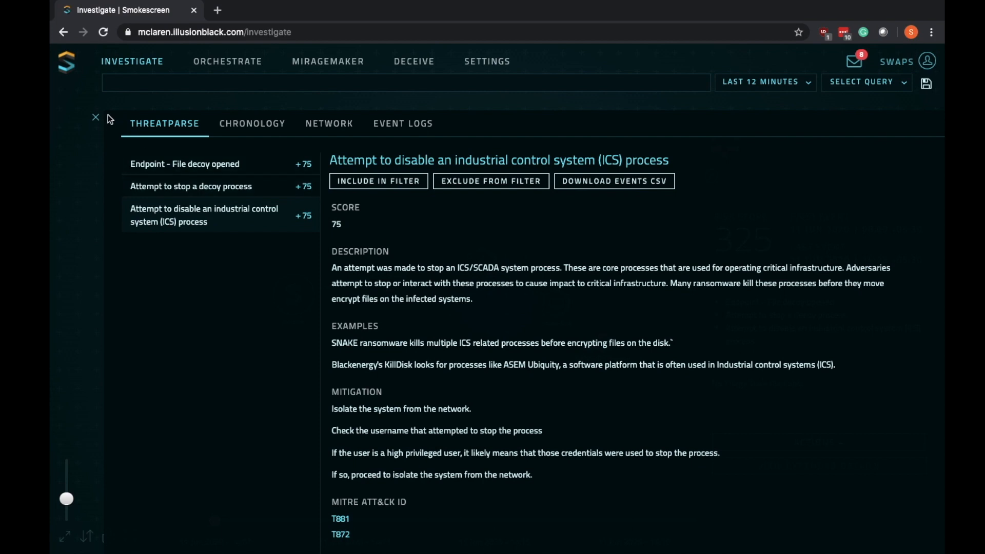